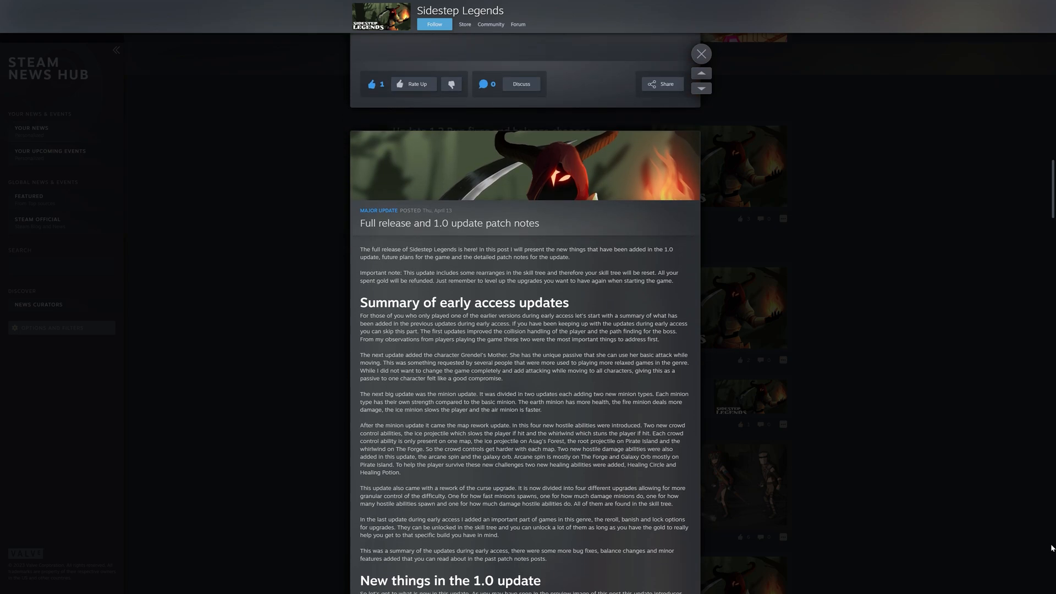
Buy four new miners with 'Buy new Miner' so more blue cubes dig the yellow blocks.
{"action": "scroll", "scroll_direction": "down", "scroll_amount": 3}
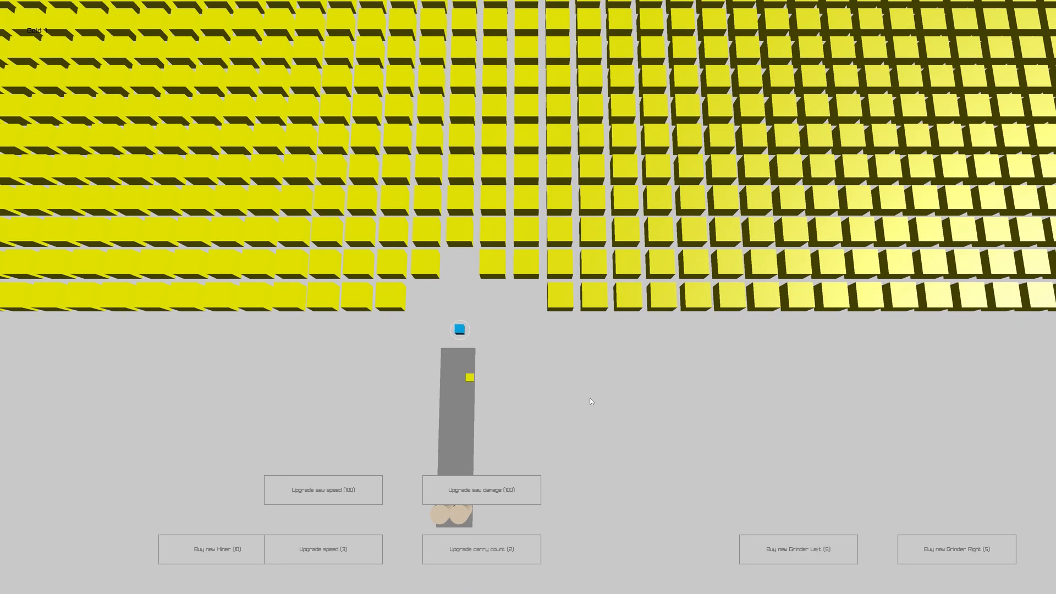
{"action": "left_click", "coordinate": [216, 549]}
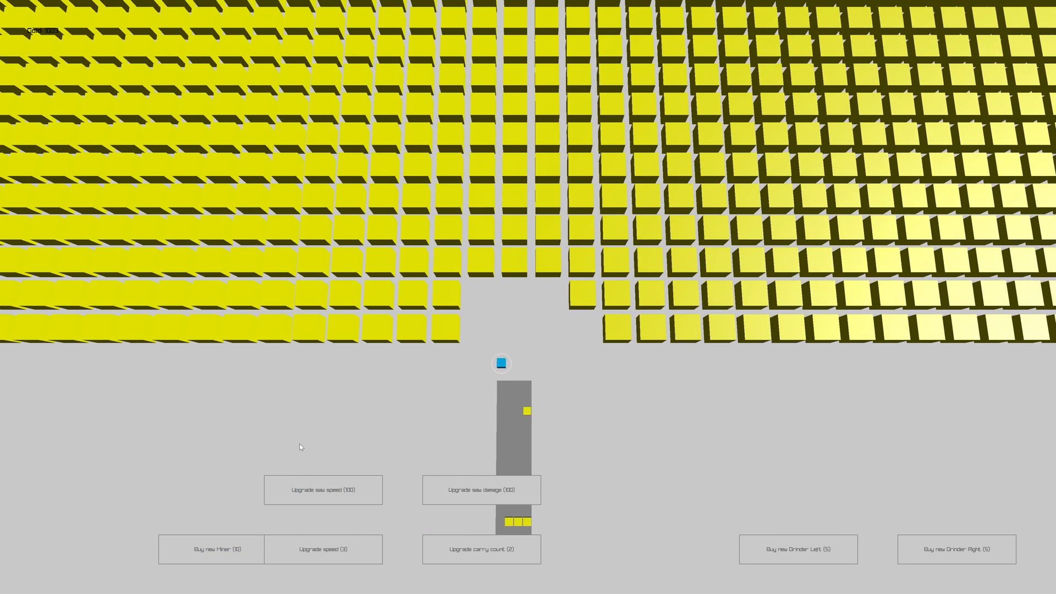
{"action": "left_click", "coordinate": [211, 549]}
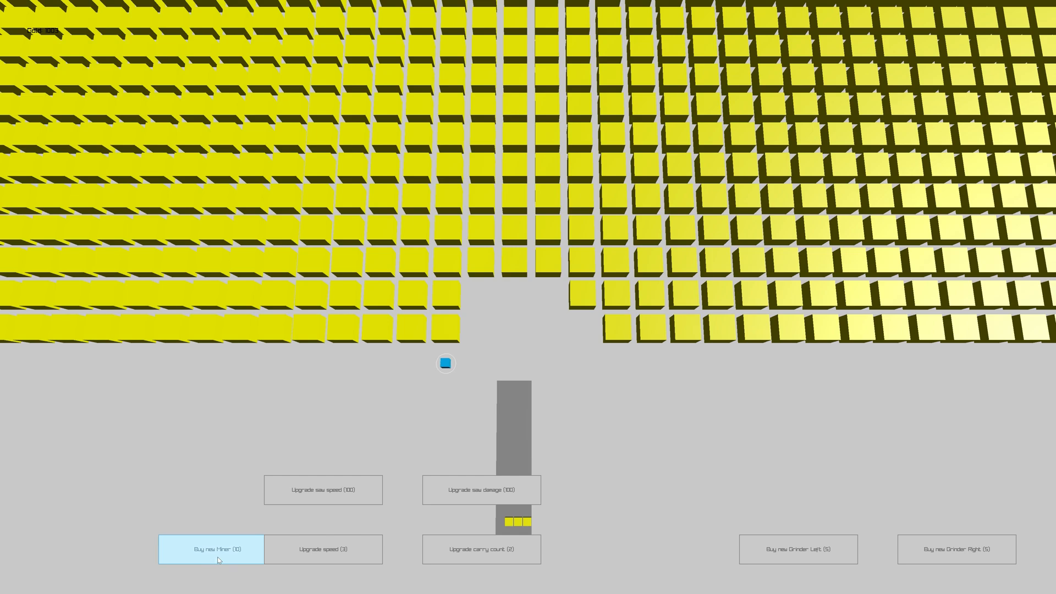
{"action": "left_click", "coordinate": [217, 549]}
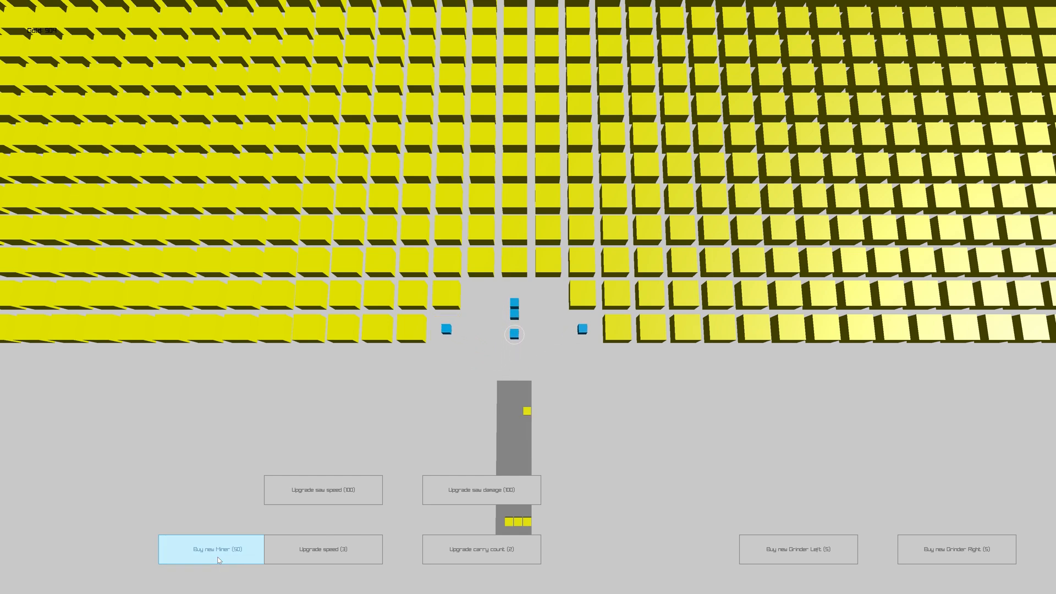
{"action": "left_click", "coordinate": [218, 549]}
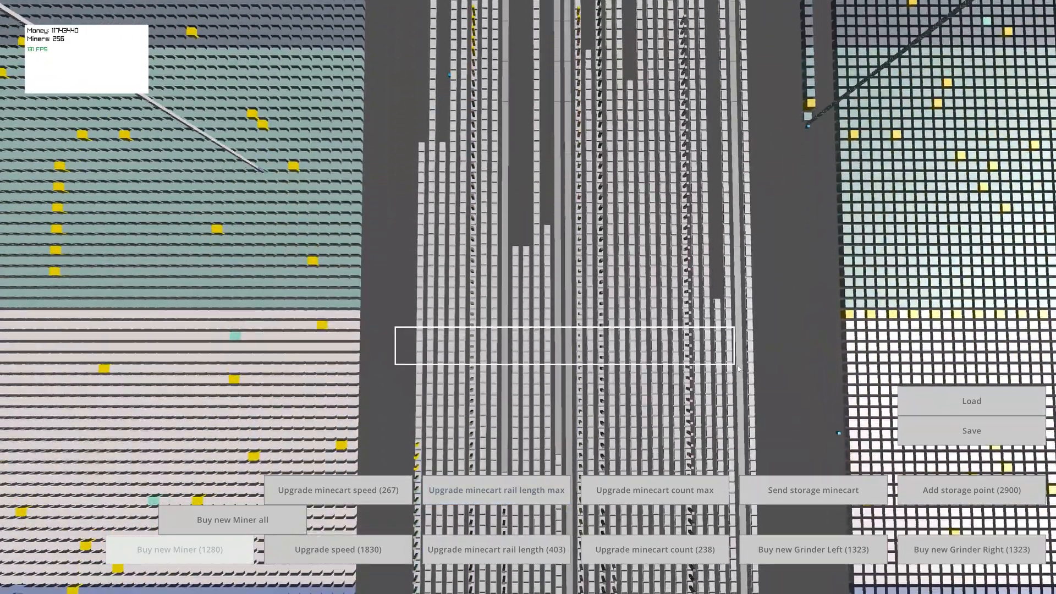
Use an upgrade button in the 256-miner build with minecart rails.
{"action": "left_click", "coordinate": [495, 491]}
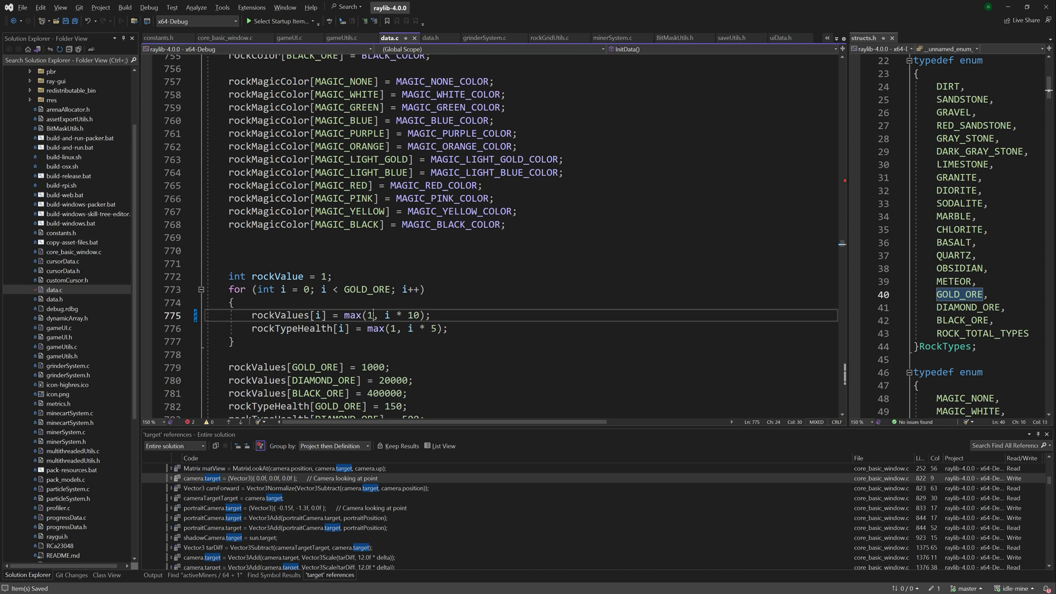
Enter 2 in the rockValues loop in data.c.
{"action": "type", "text": "2"}
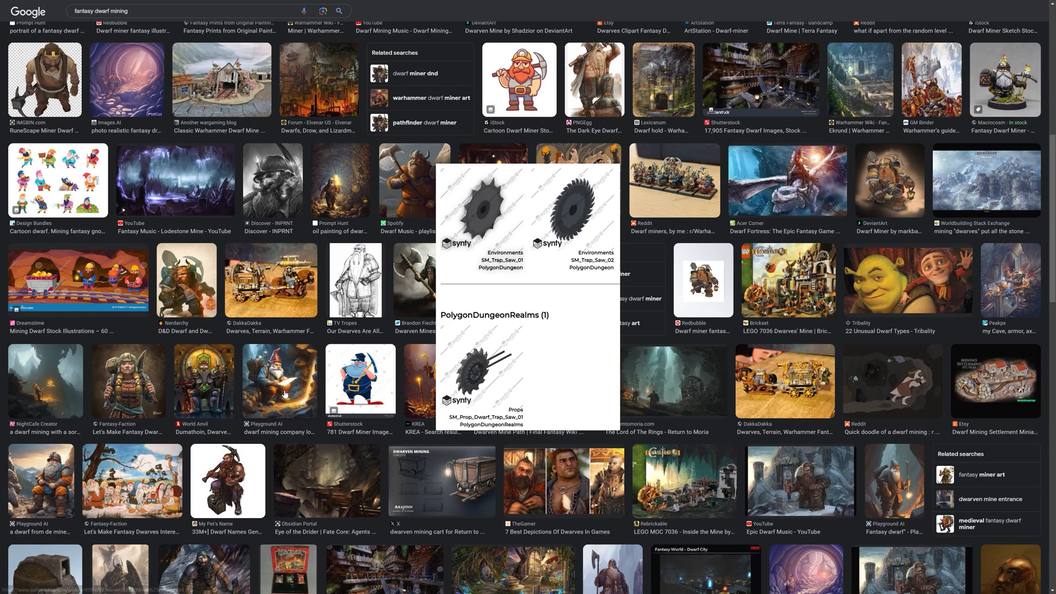
Scroll through the 'fantasy dwarf mining' image results.
{"action": "scroll", "scroll_direction": "down", "scroll_amount": 3}
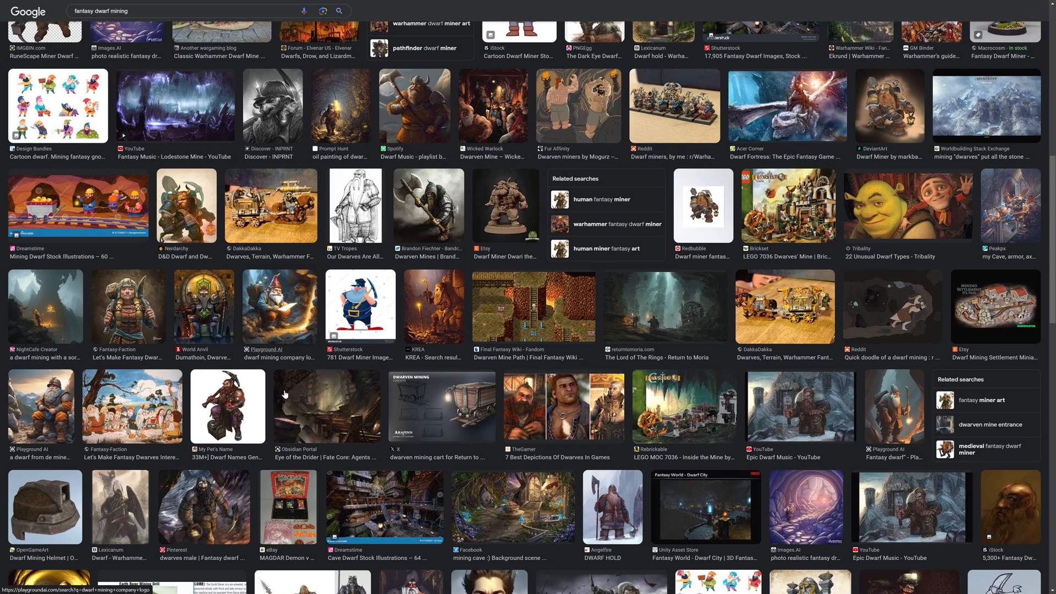
{"action": "scroll", "scroll_direction": "down", "scroll_amount": 3}
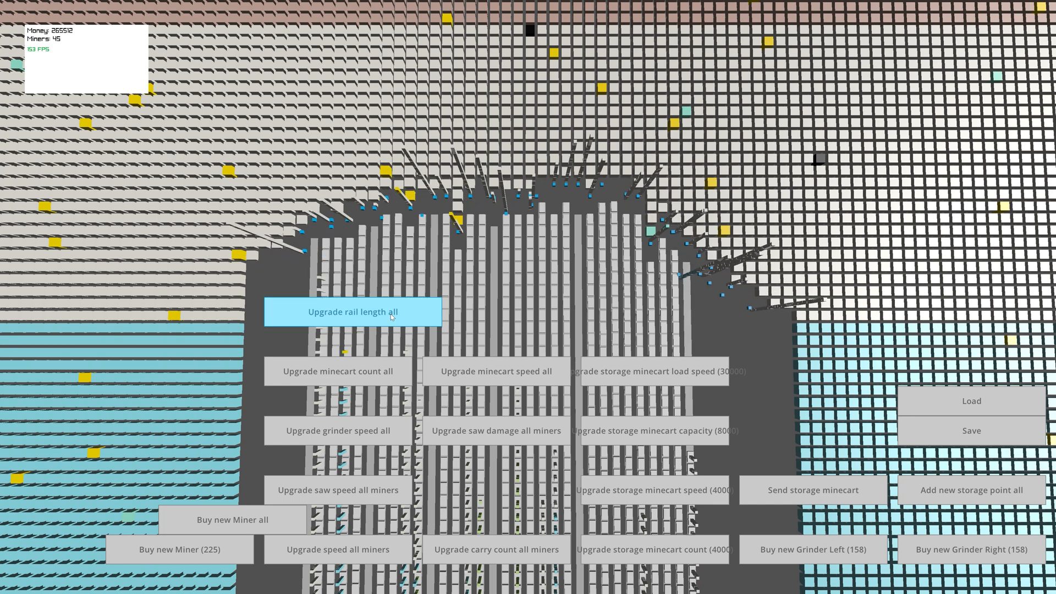
Apply 'Upgrade rail length all' so rails reach into the grey blocks.
{"action": "left_click", "coordinate": [353, 312]}
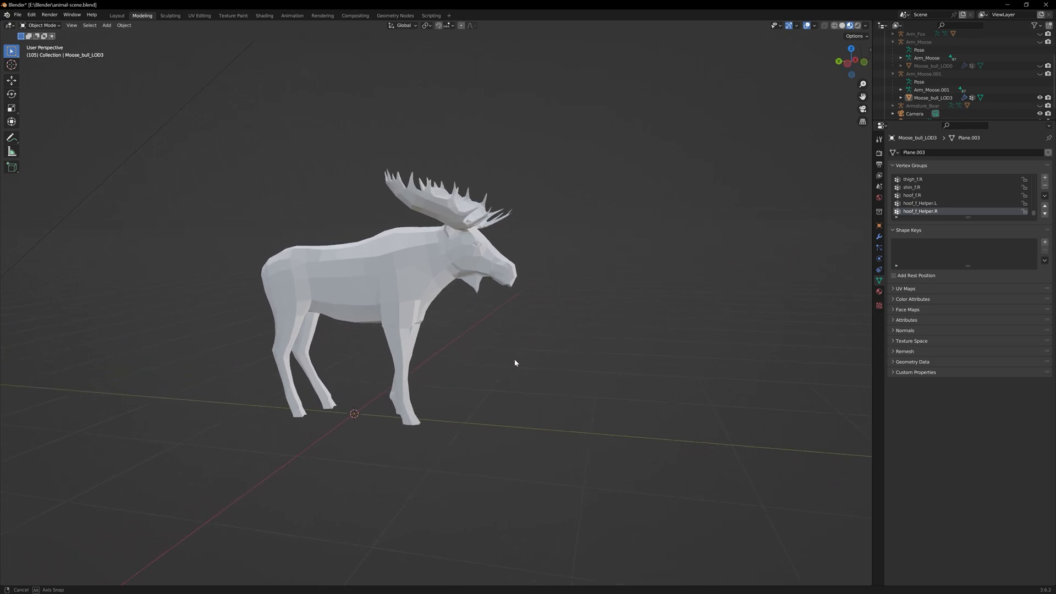
Orbit the white low-poly moose, then view the brown running moose in Shading.
{"action": "left_click_drag", "start_coordinate": [515, 362], "coordinate": [576, 360]}
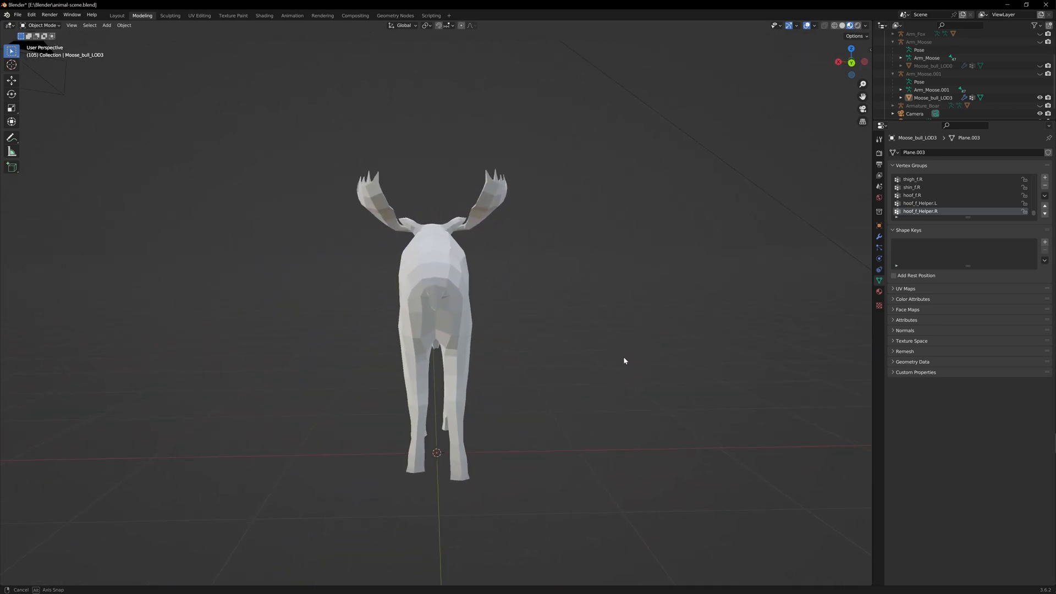
{"action": "left_click_drag", "start_coordinate": [624, 361], "coordinate": [678, 362]}
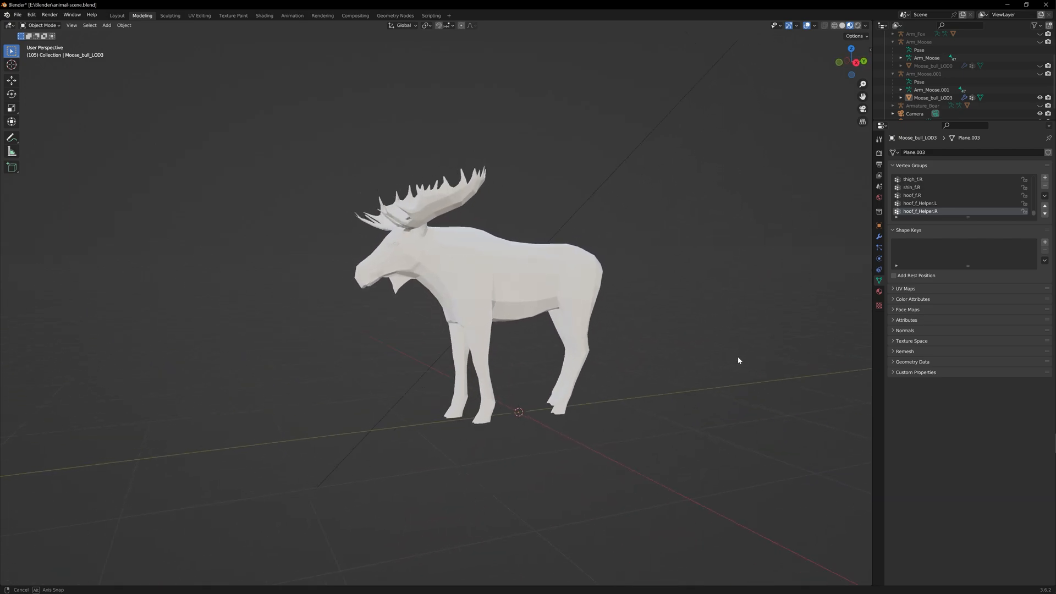
{"action": "left_click", "coordinate": [264, 16]}
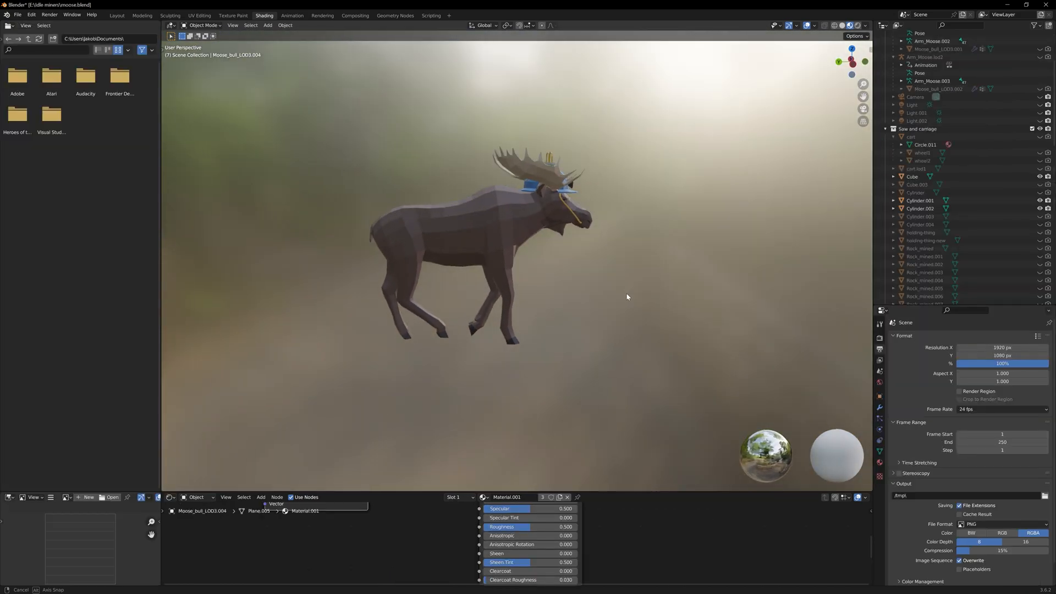
{"action": "left_click_drag", "start_coordinate": [627, 296], "coordinate": [838, 292]}
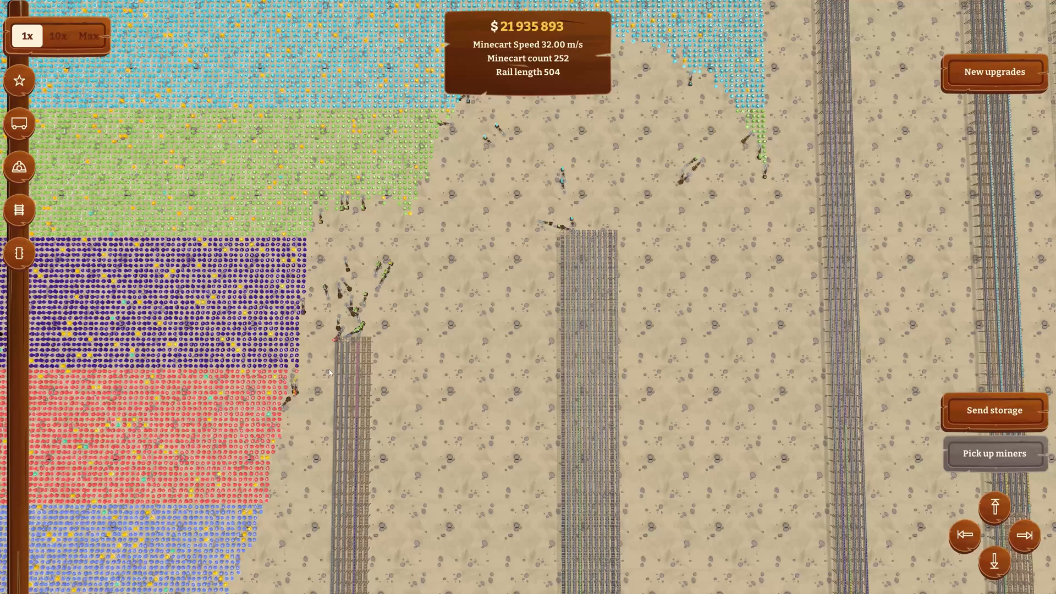
Upgrade minecart speed to 48 m/s from the minecart sidebar options.
{"action": "left_click", "coordinate": [19, 210]}
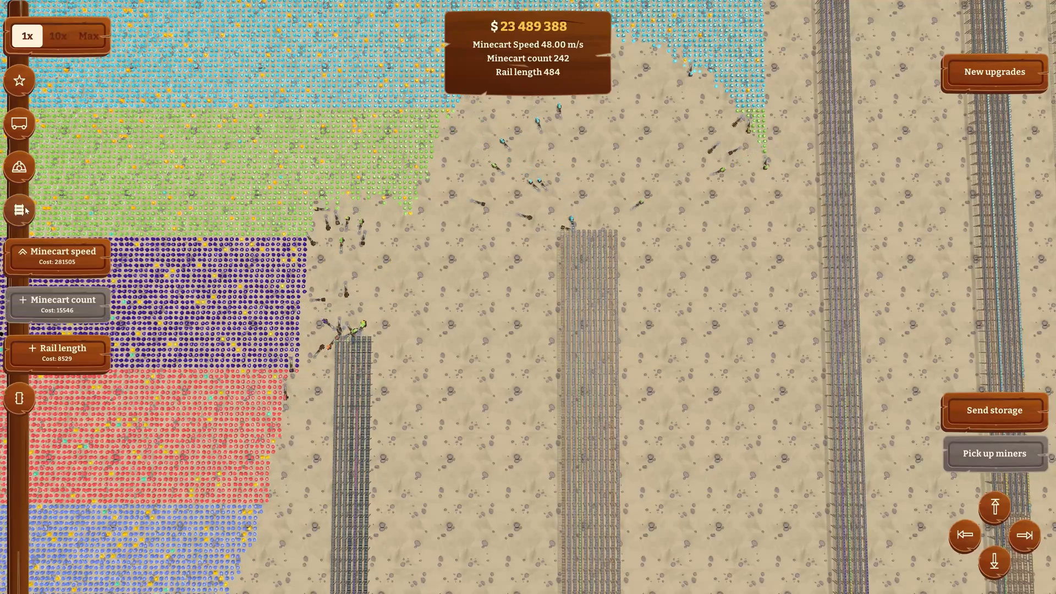
{"action": "left_click", "coordinate": [88, 36]}
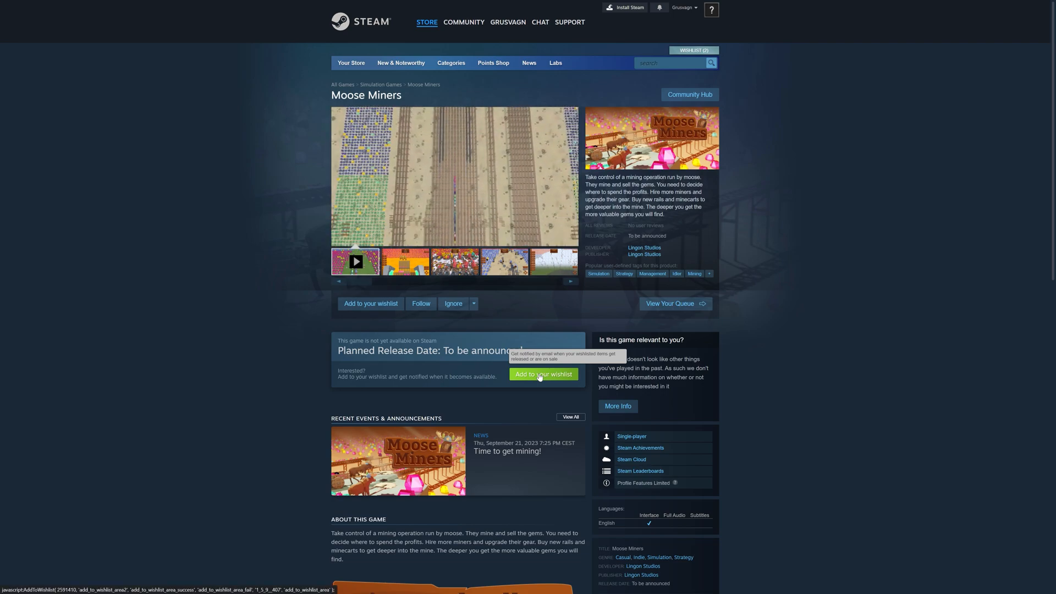
Add Moose Miners to the Steam wishlist and follow the game.
{"action": "left_click", "coordinate": [544, 374]}
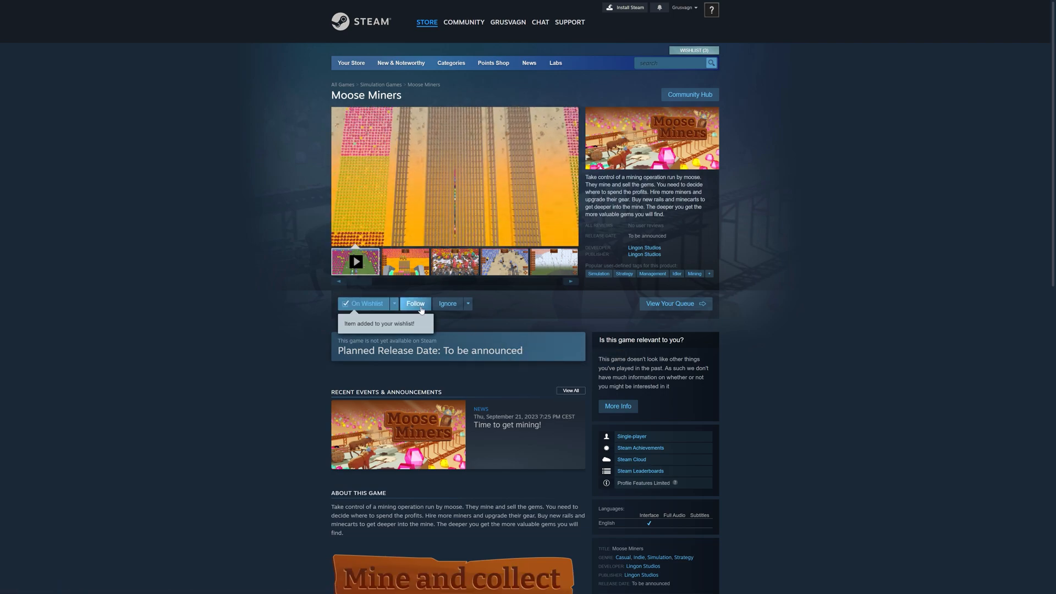
{"action": "left_click", "coordinate": [416, 304]}
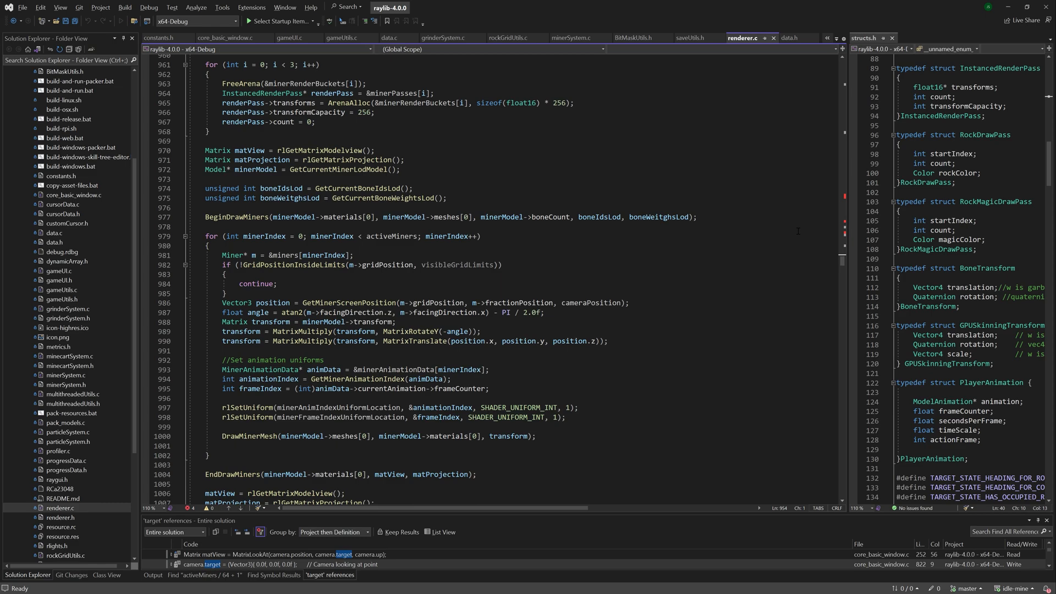
Scroll through progressData.c's storage minecart and grinder progress variables.
{"action": "scroll", "scroll_direction": "down", "scroll_amount": 3}
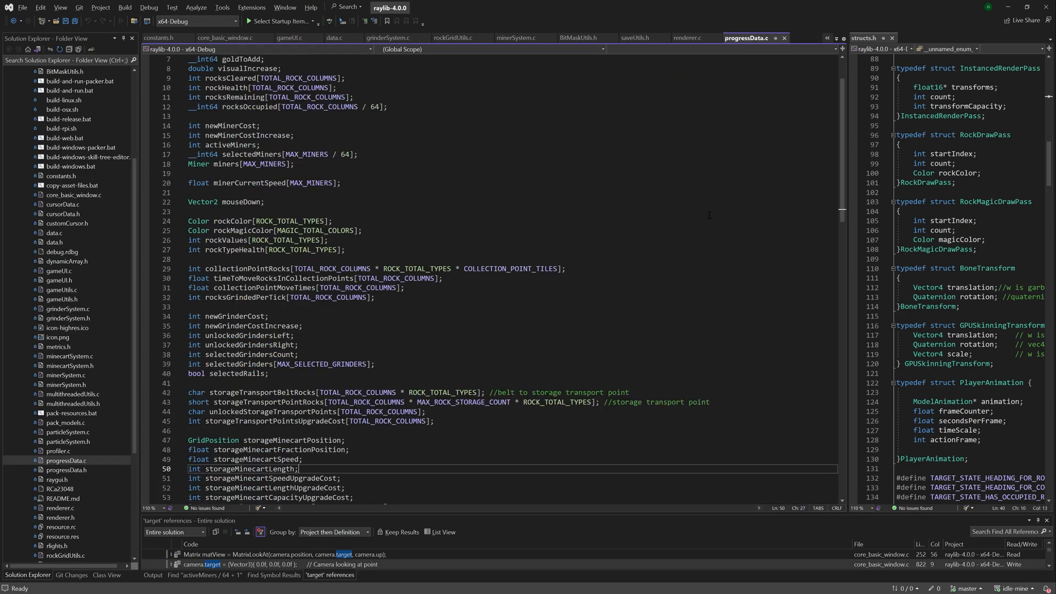
{"action": "scroll", "scroll_direction": "down", "scroll_amount": 3}
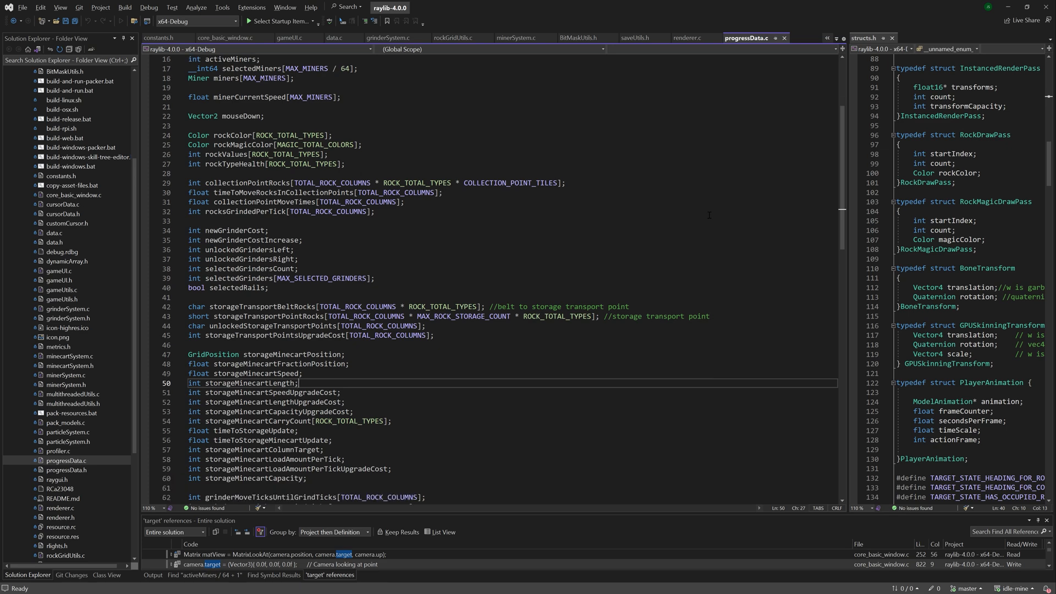
{"action": "scroll", "scroll_direction": "down", "scroll_amount": 3}
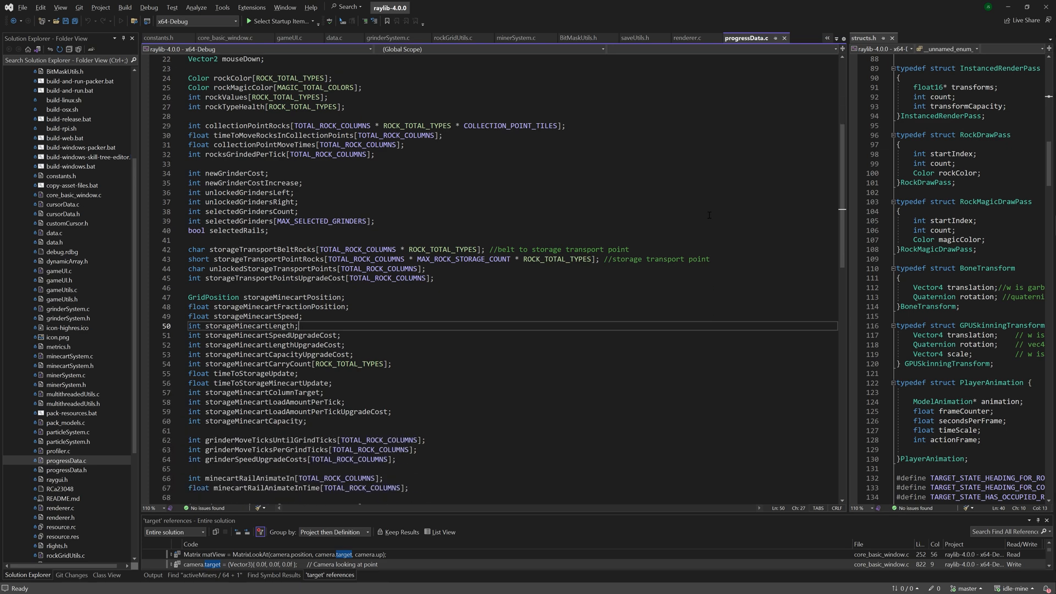